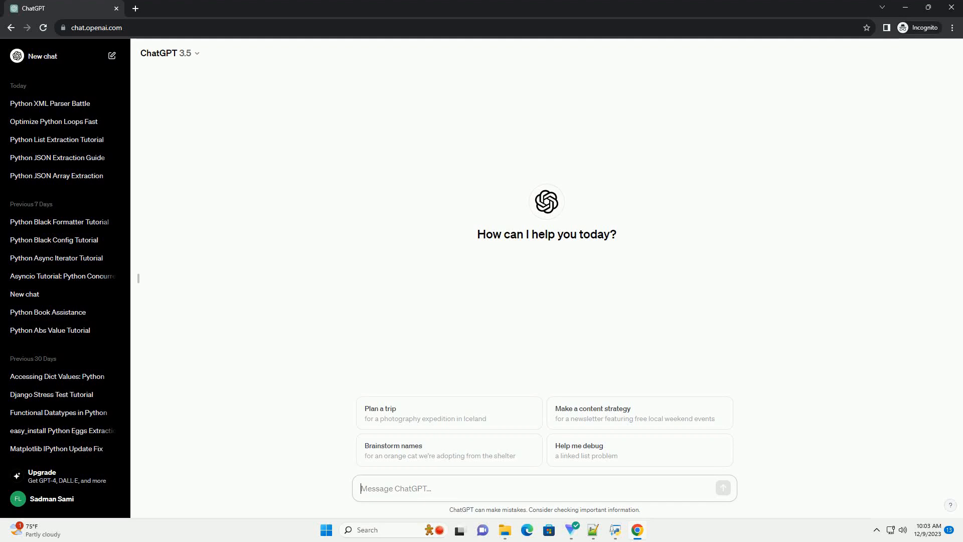
# Send the prompt requesting an advanced Python Flask tutorial with code examples.
pyautogui.press('Return')
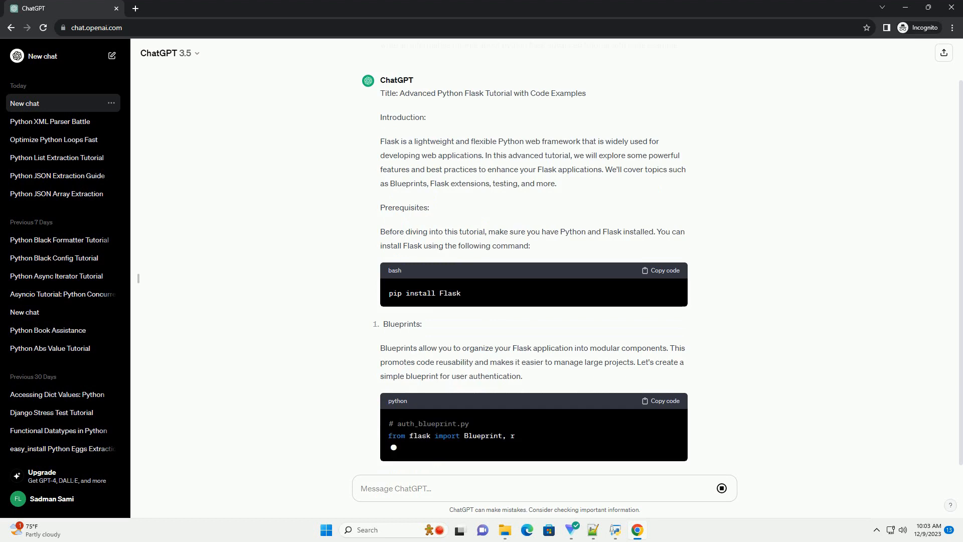
# Scroll through the Blueprint example and main app code into Flask-WTF and Flask-SQLAlchemy extensions.
pyautogui.scroll(-3)
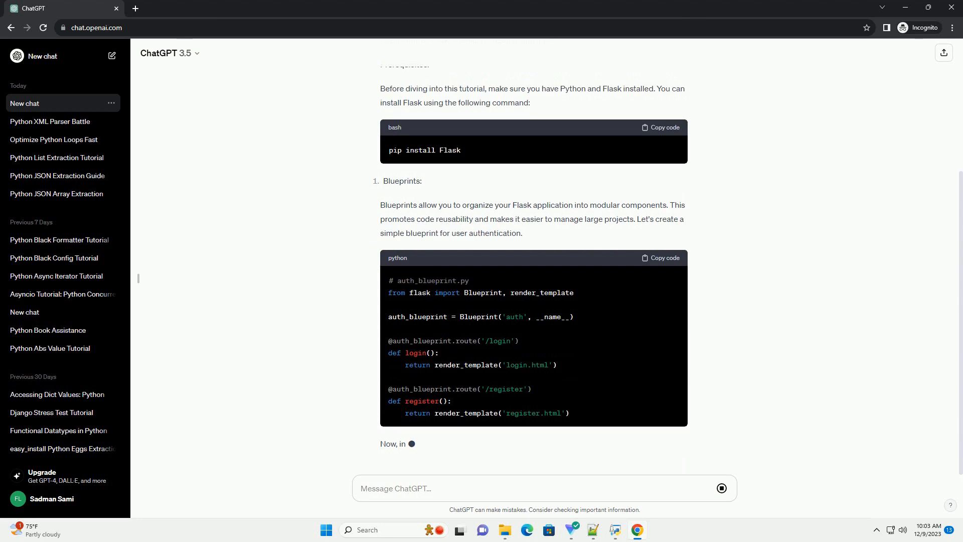
pyautogui.scroll(-3)
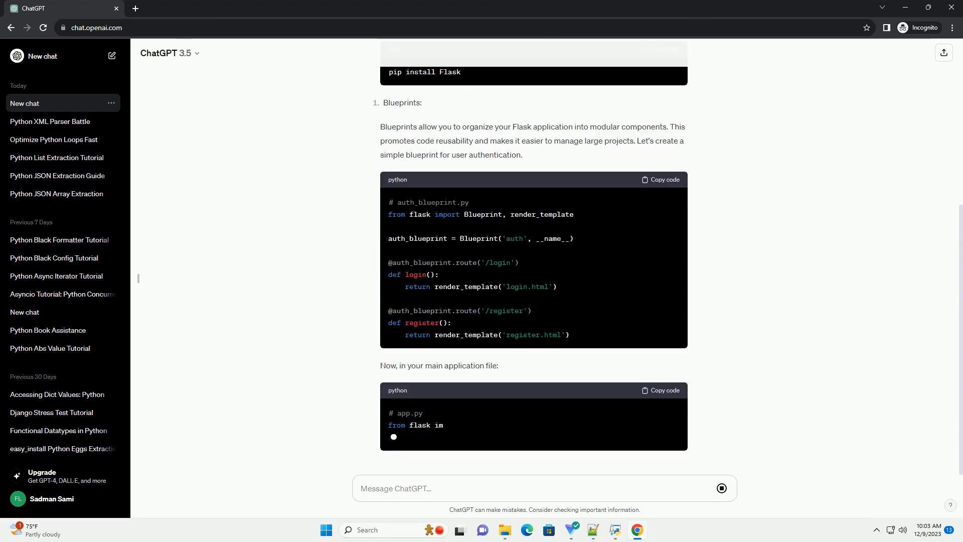
pyautogui.scroll(-3)
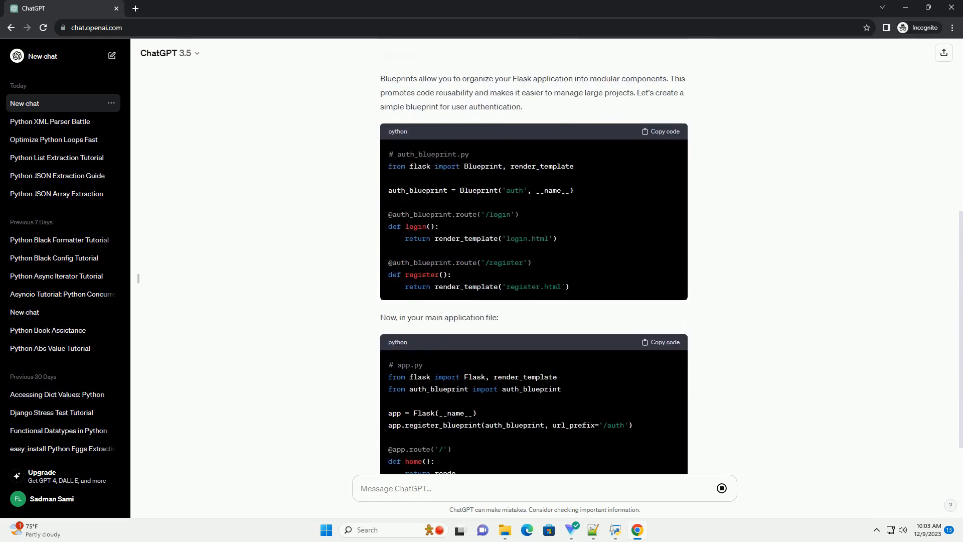
pyautogui.scroll(-3)
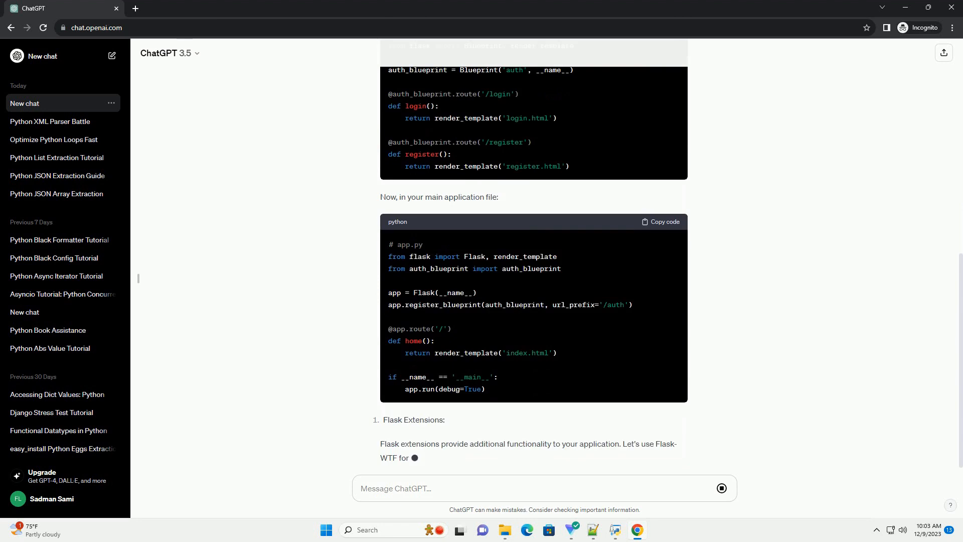
pyautogui.scroll(-3)
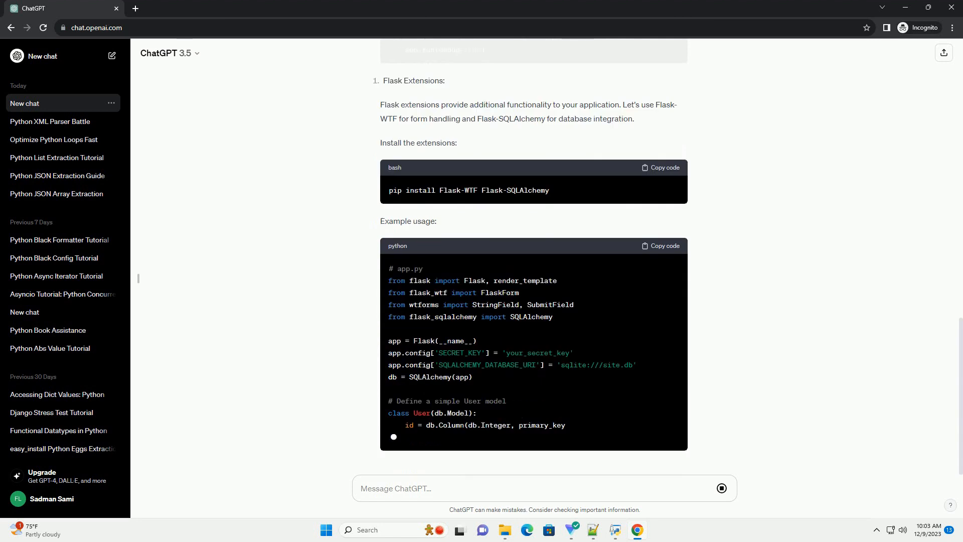
# Scroll through the extensions example, unittest testing section and closing conclusion.
pyautogui.scroll(-3)
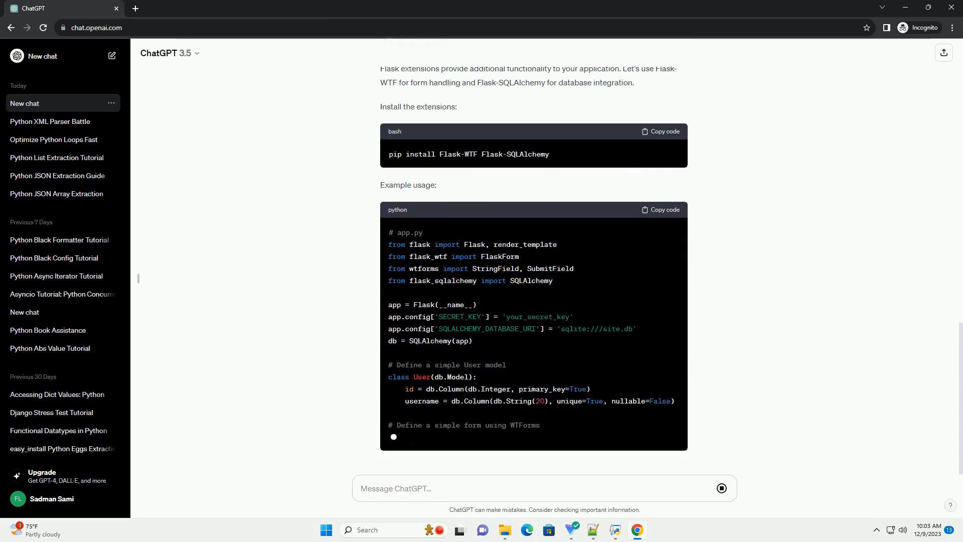
pyautogui.scroll(-3)
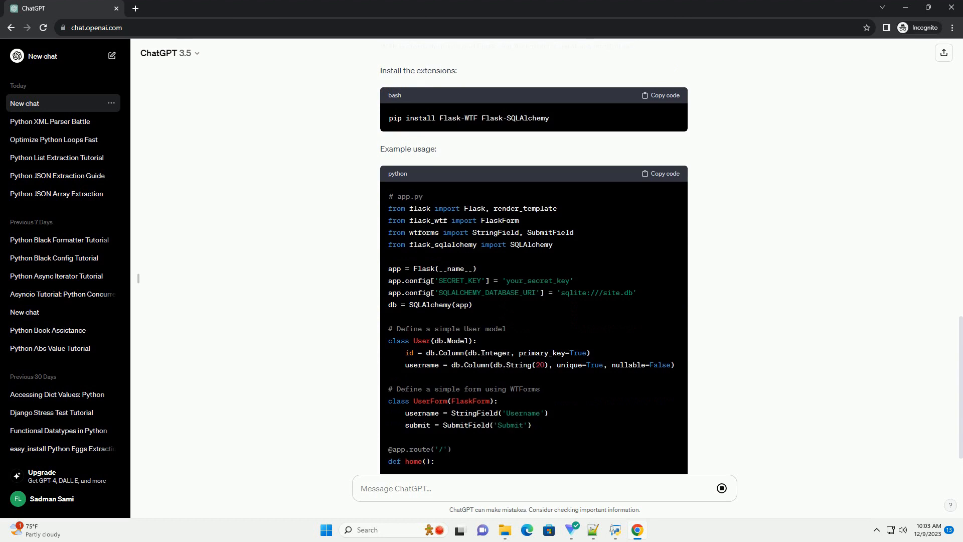
pyautogui.scroll(-3)
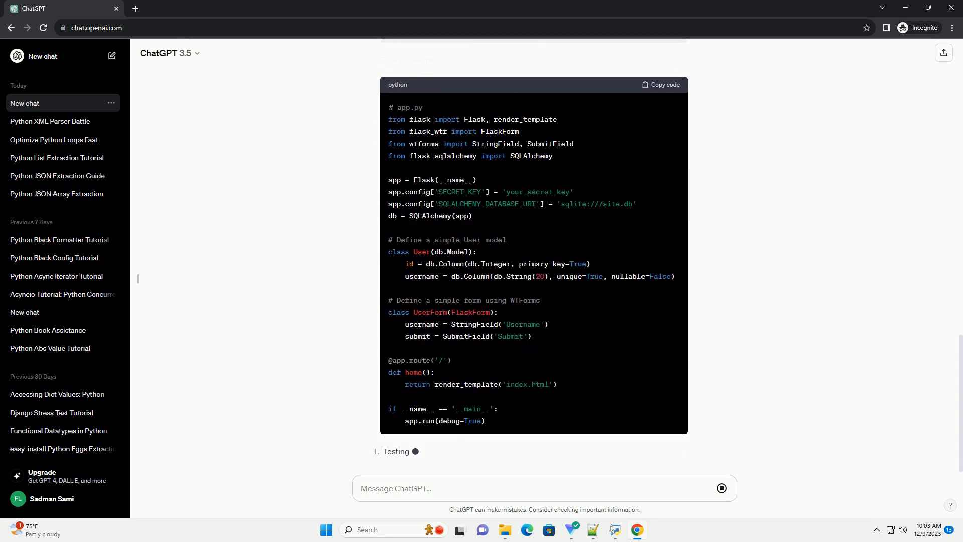
pyautogui.scroll(-3)
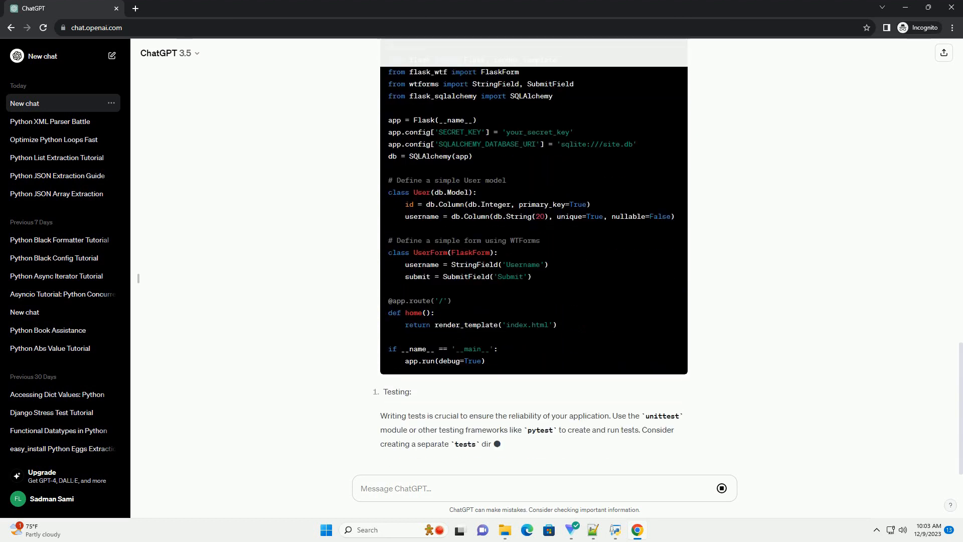
pyautogui.scroll(-3)
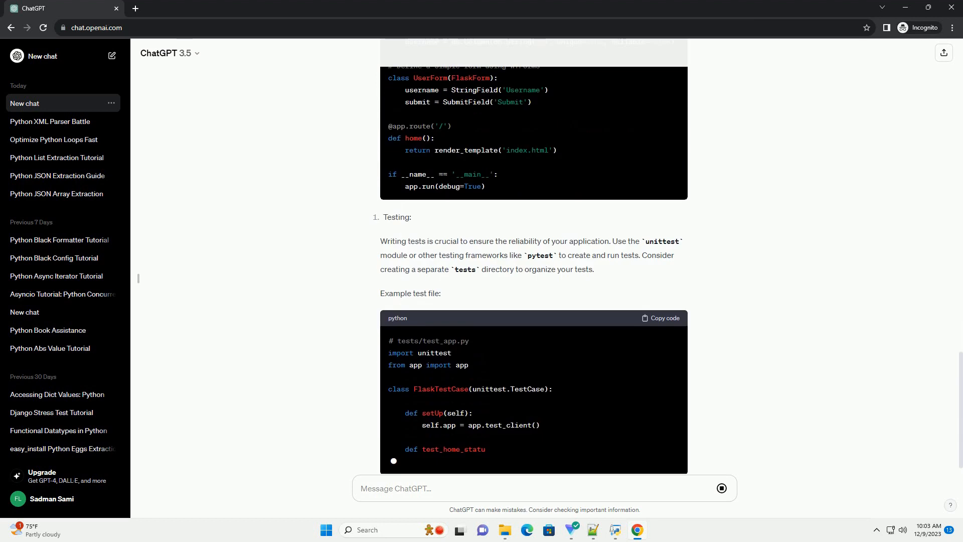
pyautogui.scroll(-3)
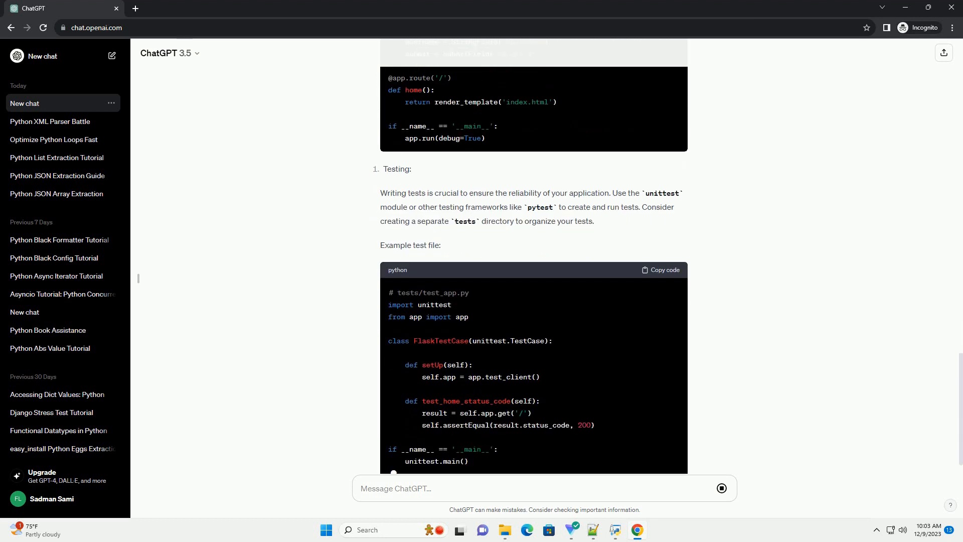
pyautogui.scroll(-3)
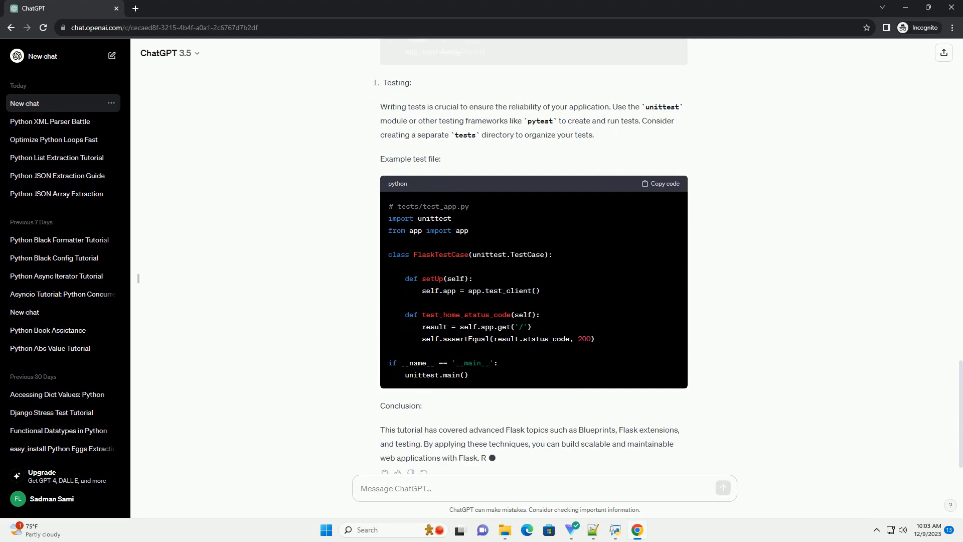
pyautogui.scroll(-3)
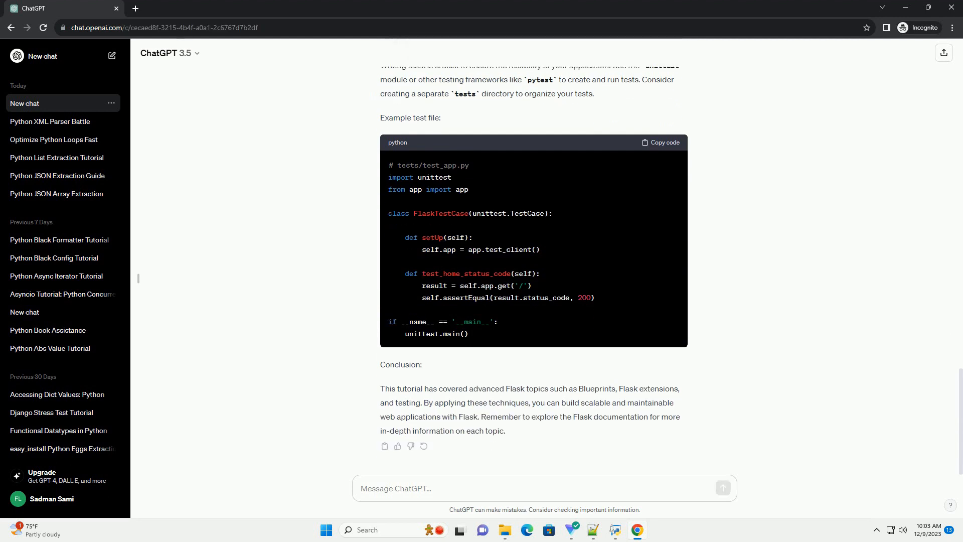